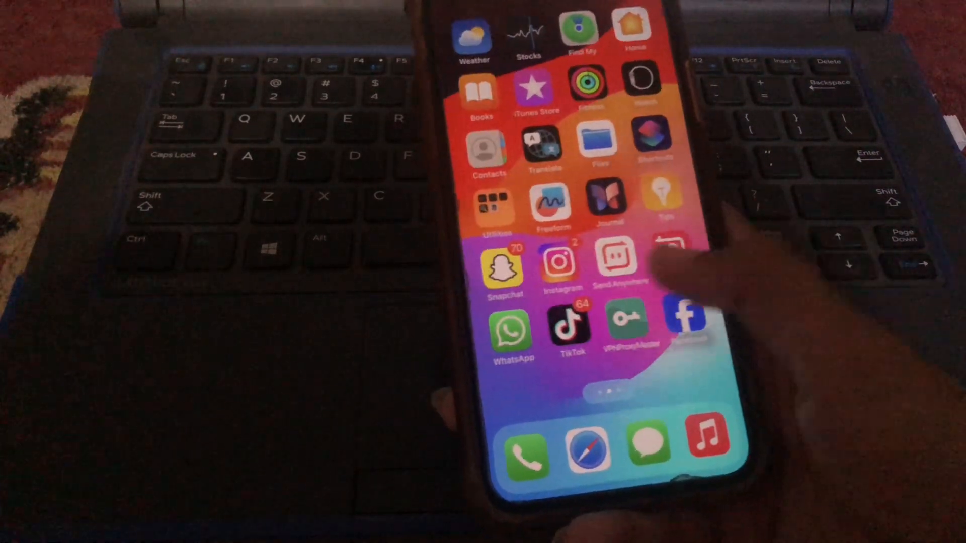
- Launch Settings and go into the Apple ID account page from the profile banner
left_click(668, 244)
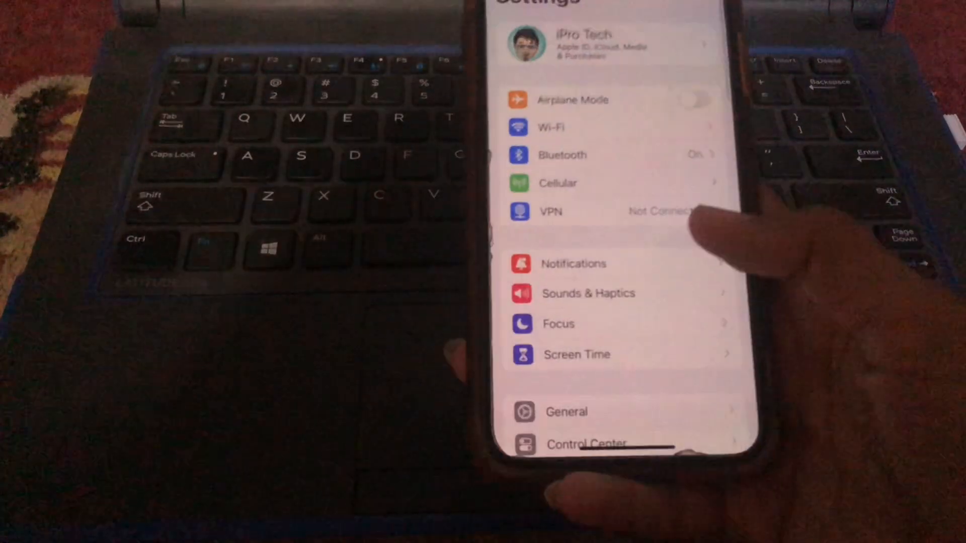
left_click(607, 43)
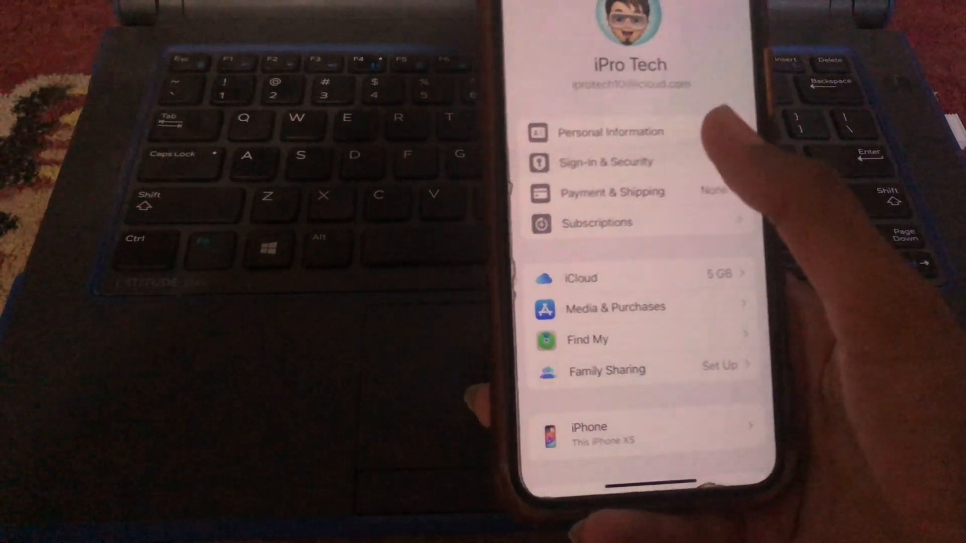
- Go to Sign-In & Security and choose Change Password to reach the passcode prompt
left_click(607, 162)
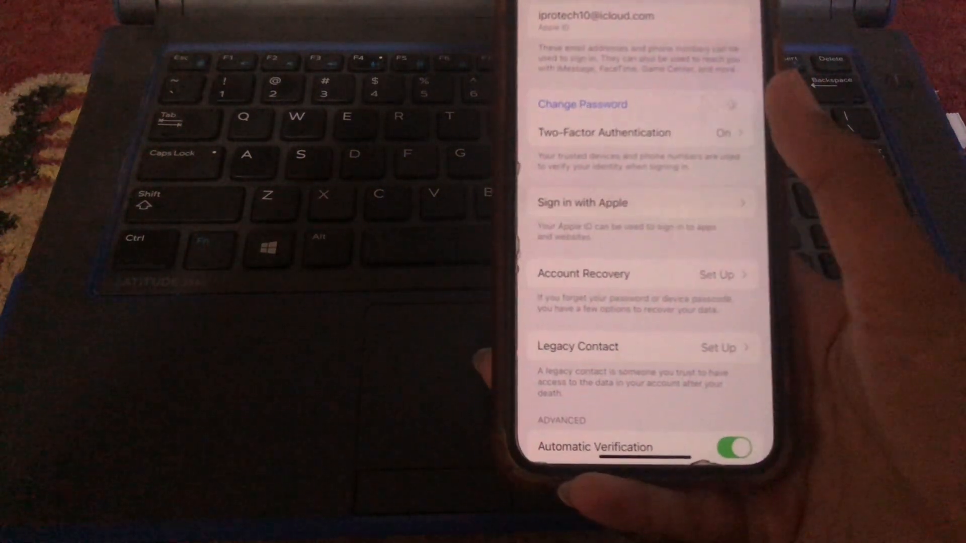
left_click(580, 103)
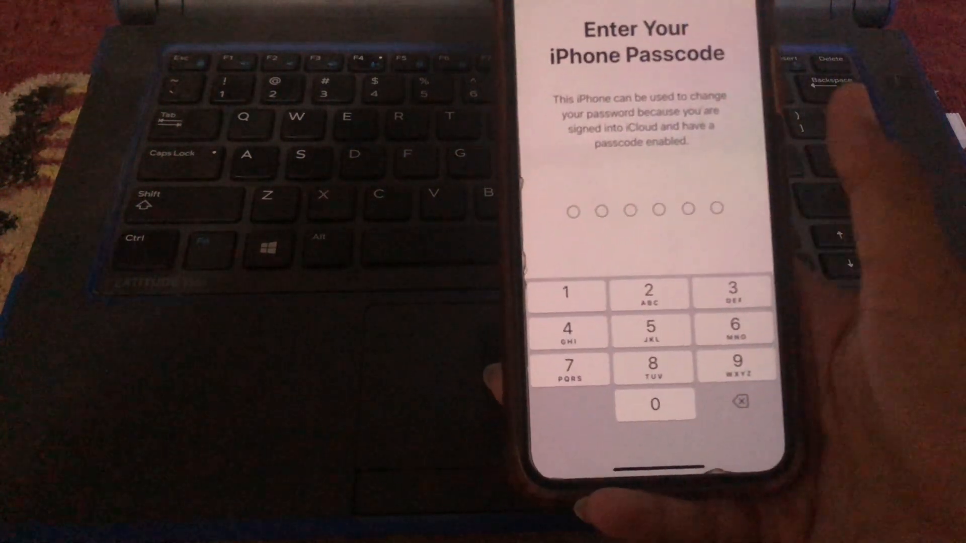